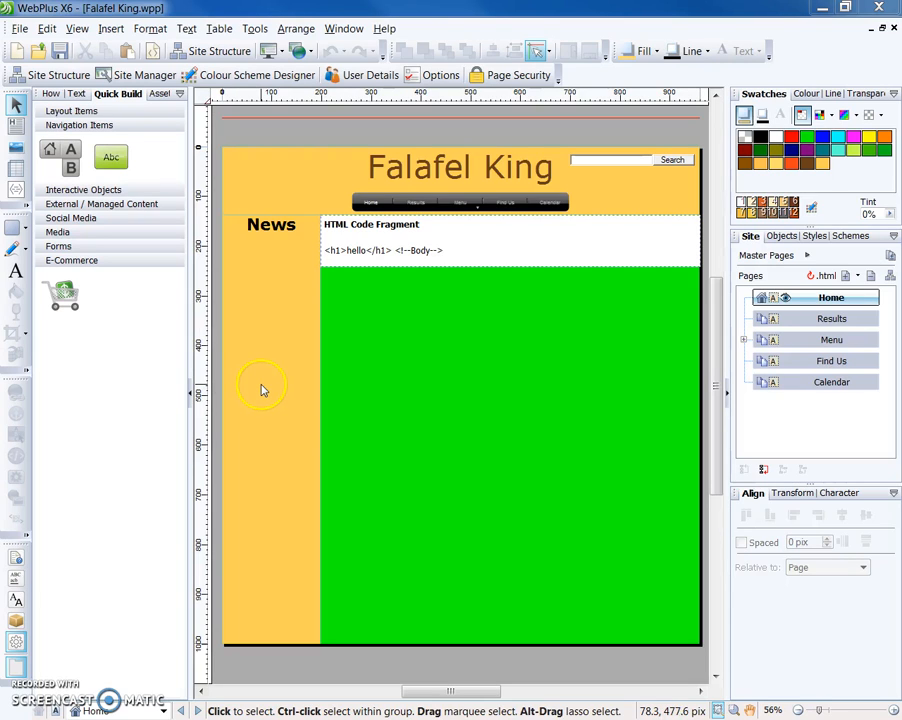
{"action": "mouse_move", "coordinate": [263, 389]}
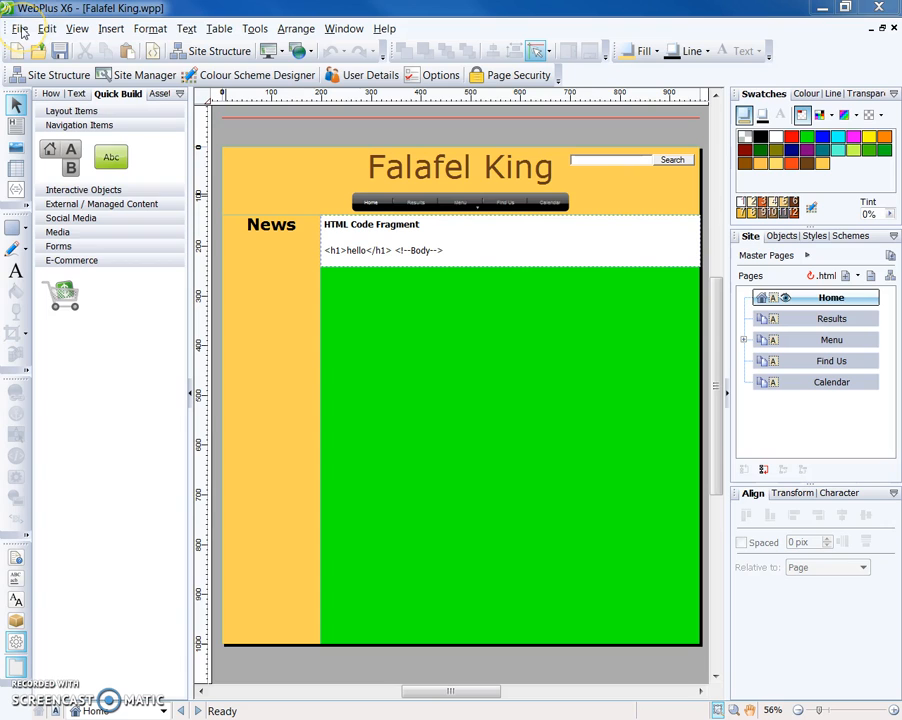
- Show the File menu's Publish Site options for the Falafel King site
{"action": "left_click", "coordinate": [24, 27]}
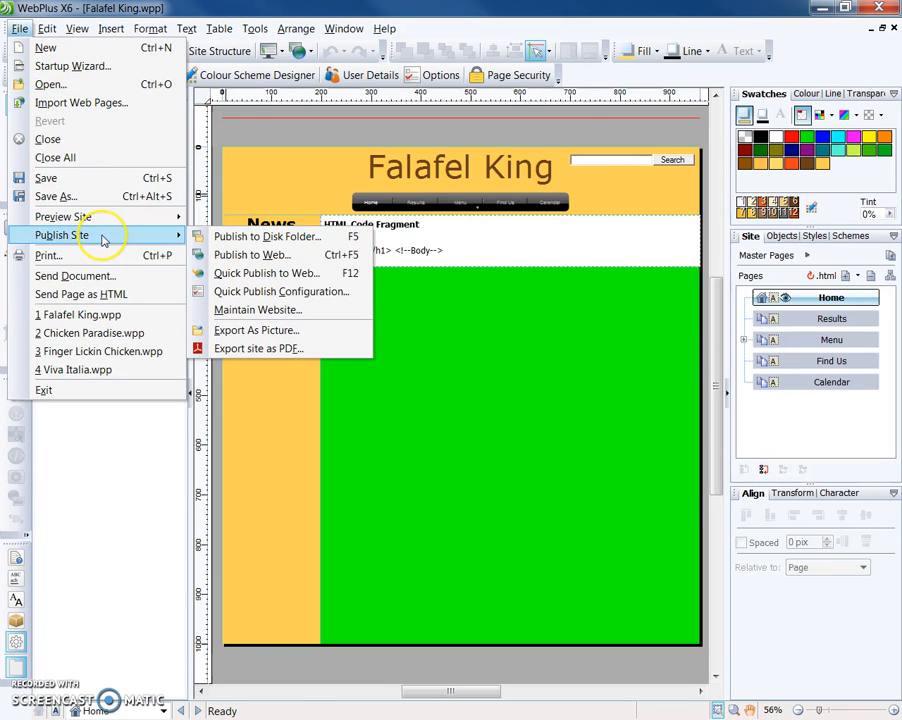
{"action": "mouse_move", "coordinate": [267, 237]}
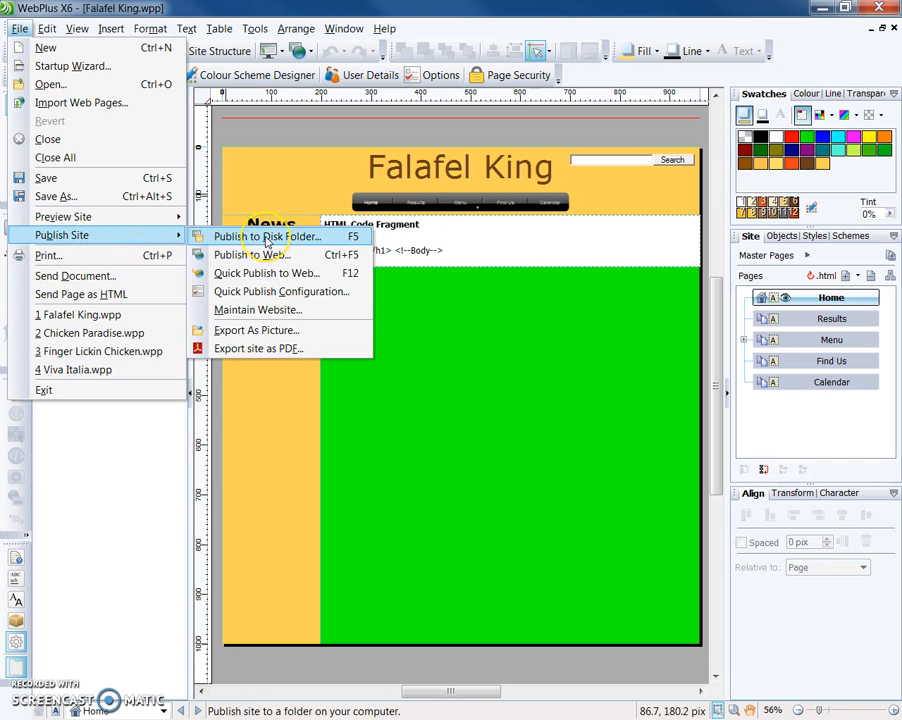
{"action": "mouse_move", "coordinate": [282, 242]}
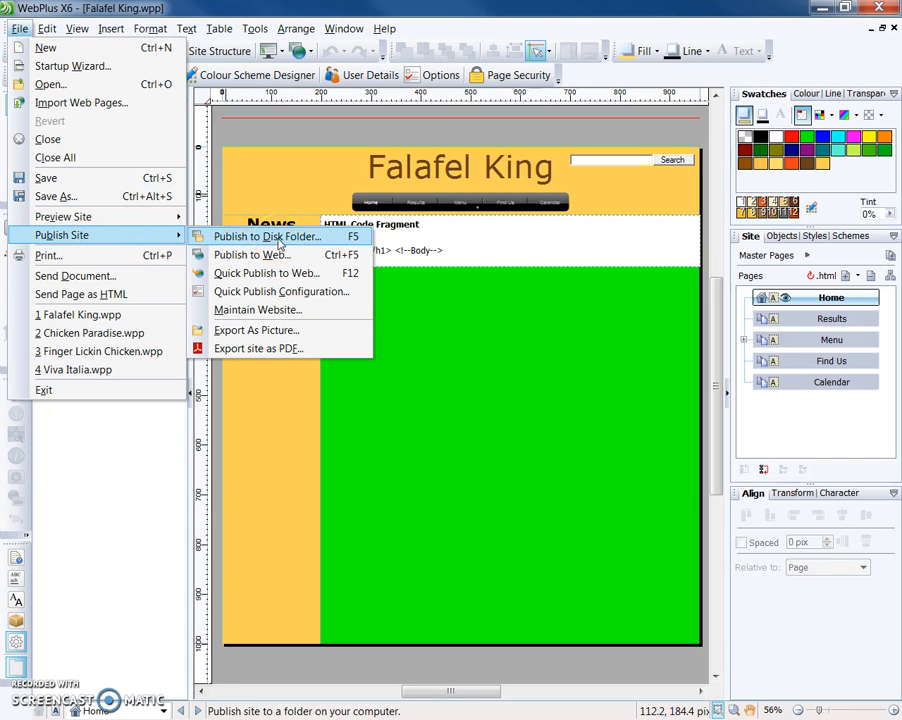
{"action": "mouse_move", "coordinate": [252, 254]}
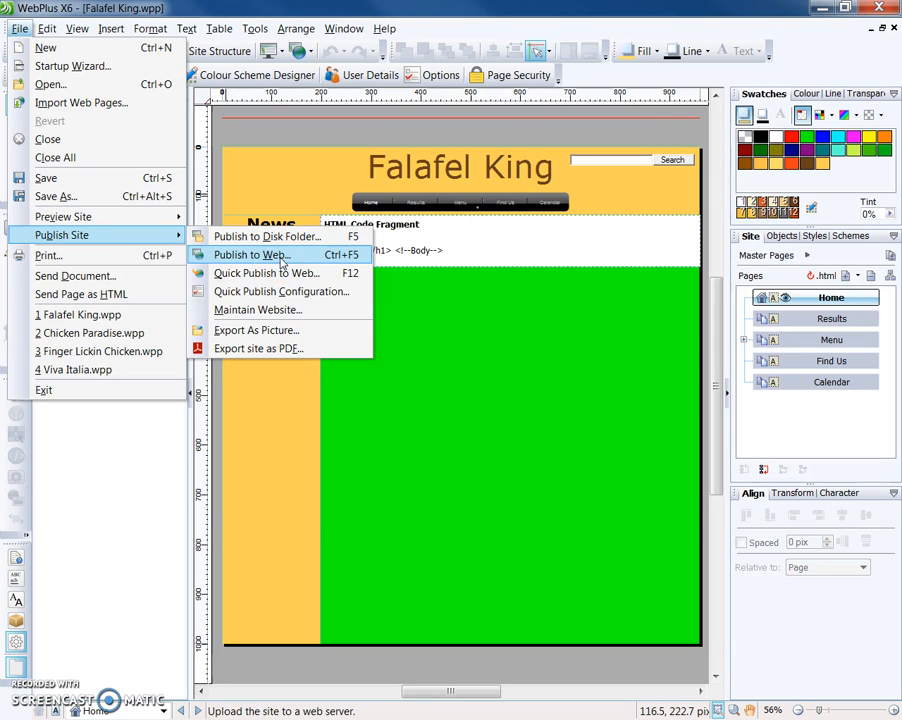
{"action": "mouse_move", "coordinate": [263, 258]}
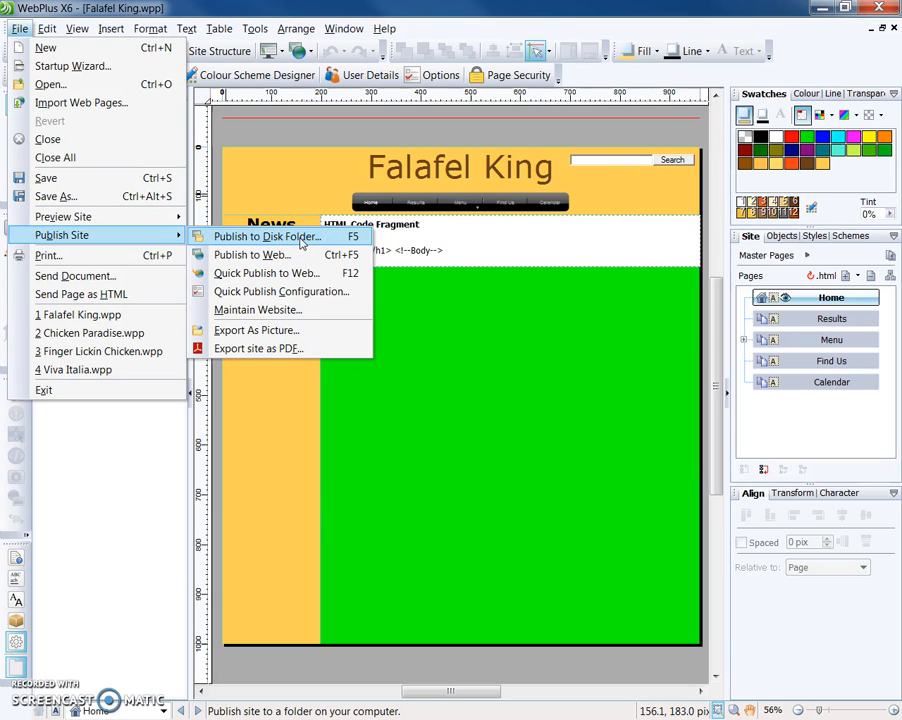
- Start the Site Checker from the Publish to Disk Folder settings
{"action": "left_click", "coordinate": [266, 237]}
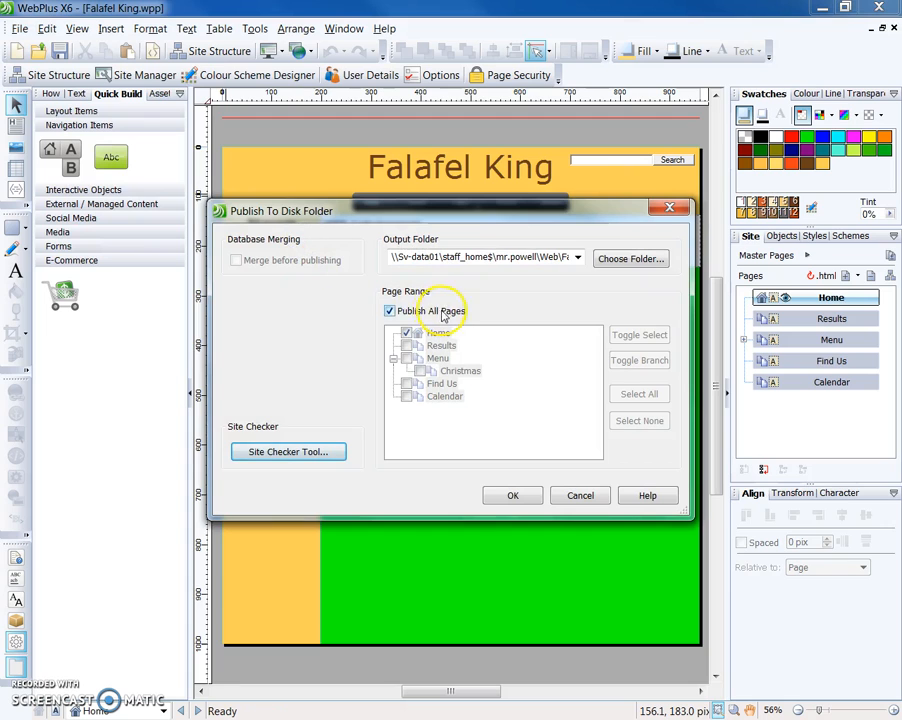
{"action": "mouse_move", "coordinate": [390, 274]}
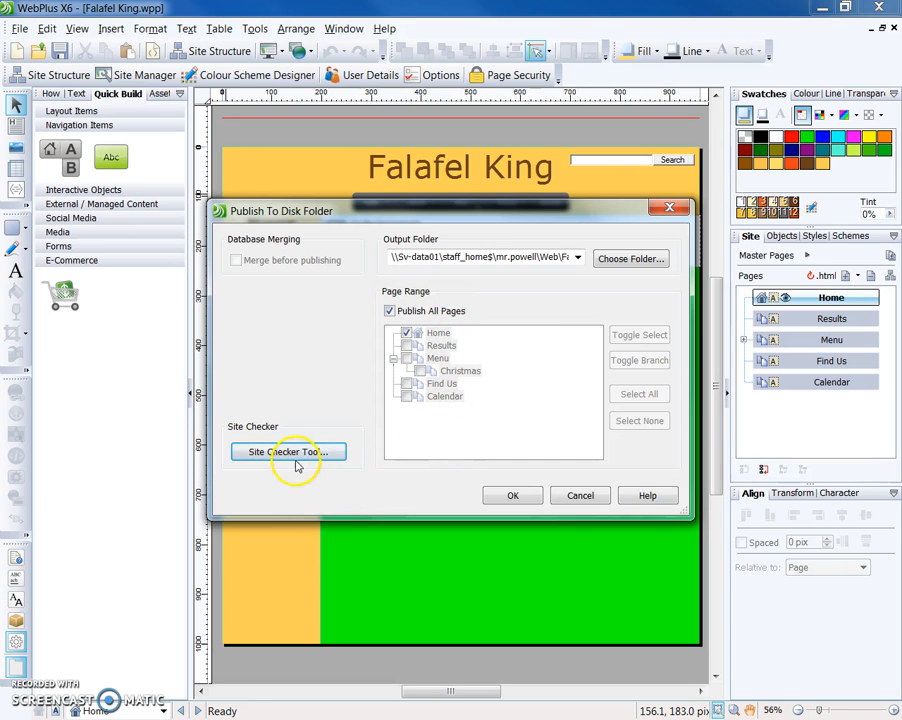
{"action": "left_click", "coordinate": [287, 451]}
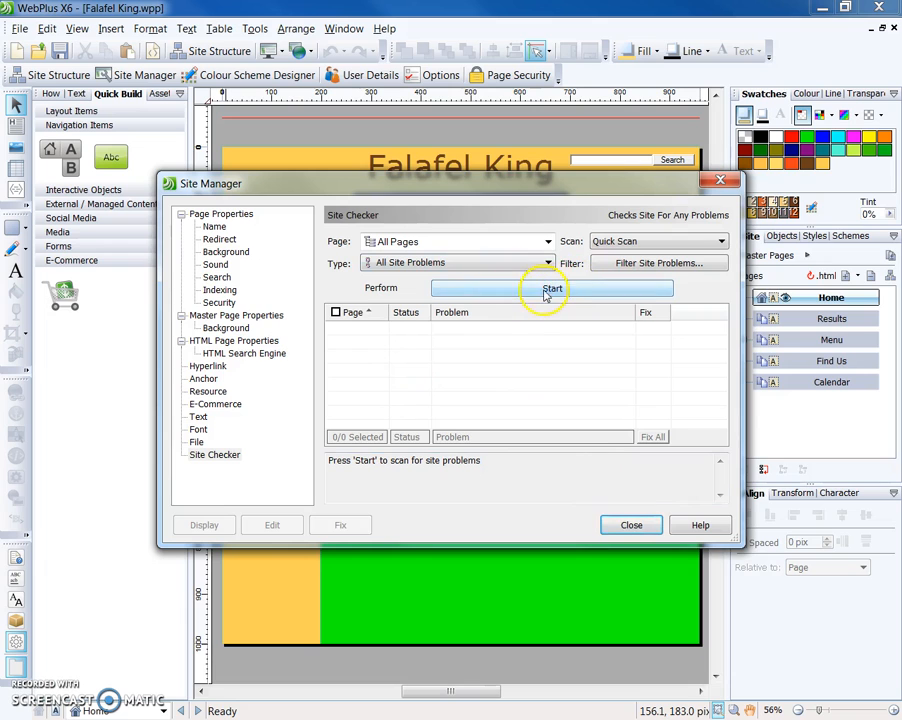
- Scan all pages, noting two resource-file problems on the Menu page, then return to publishing
{"action": "left_click", "coordinate": [553, 288]}
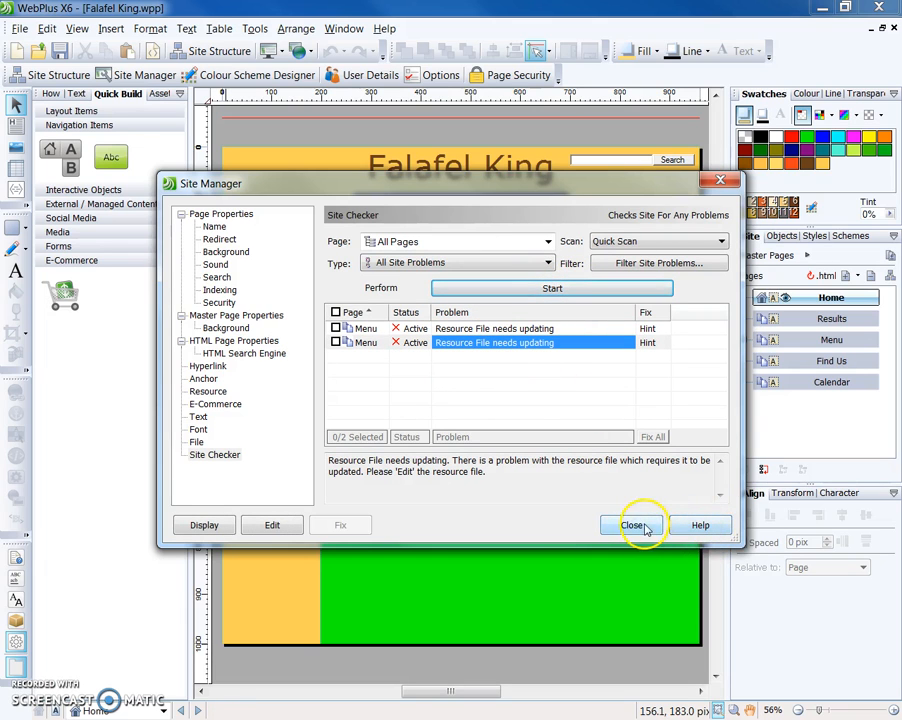
{"action": "left_click", "coordinate": [632, 525]}
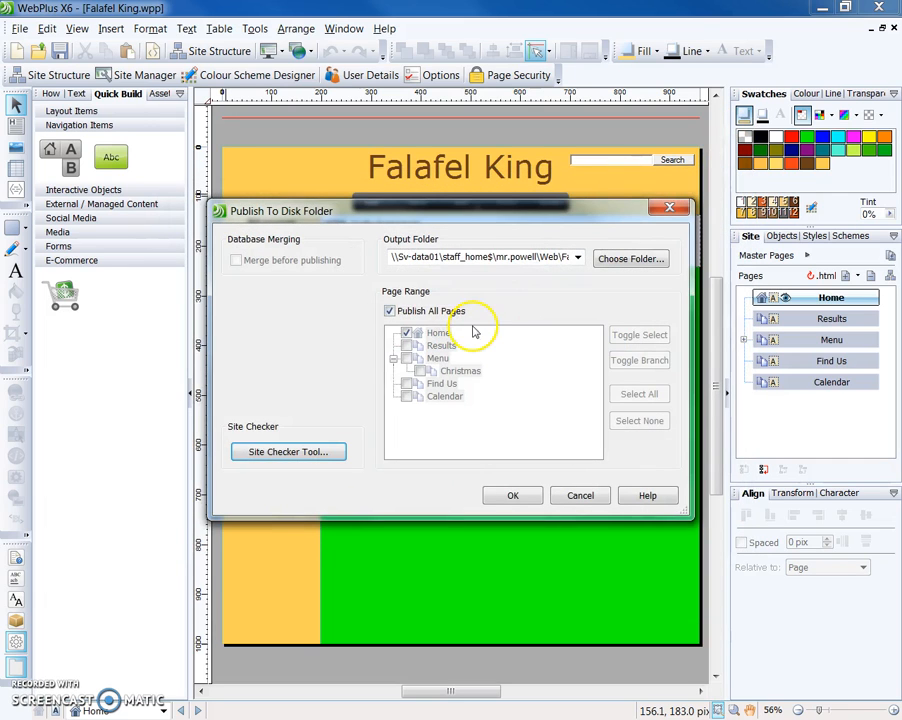
{"action": "mouse_move", "coordinate": [472, 383]}
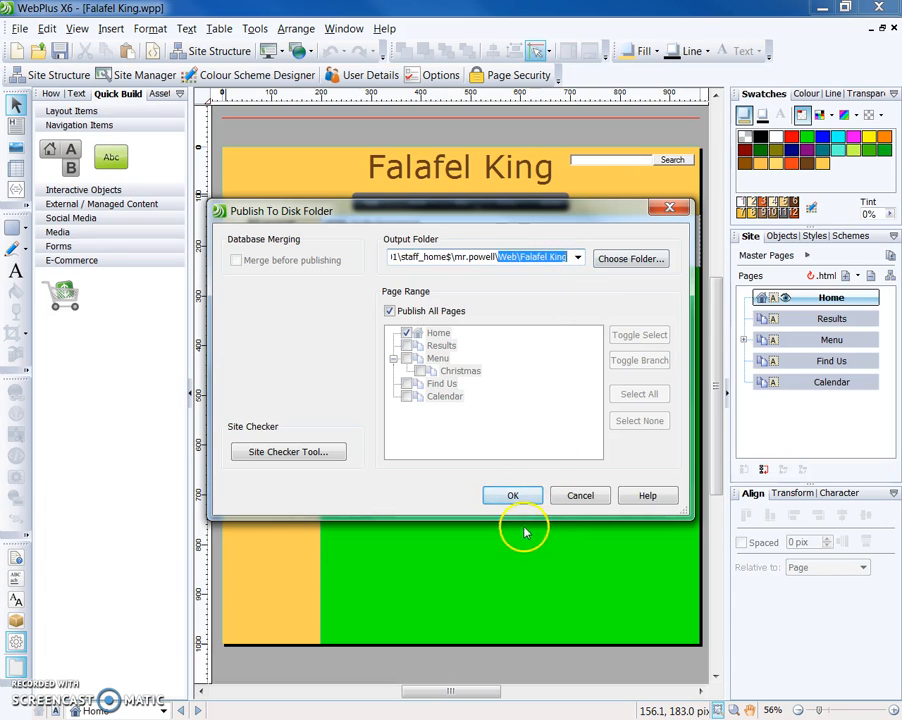
- Publish into a new Web\Falafel King folder and view the files in Explorer
{"action": "left_click", "coordinate": [512, 495]}
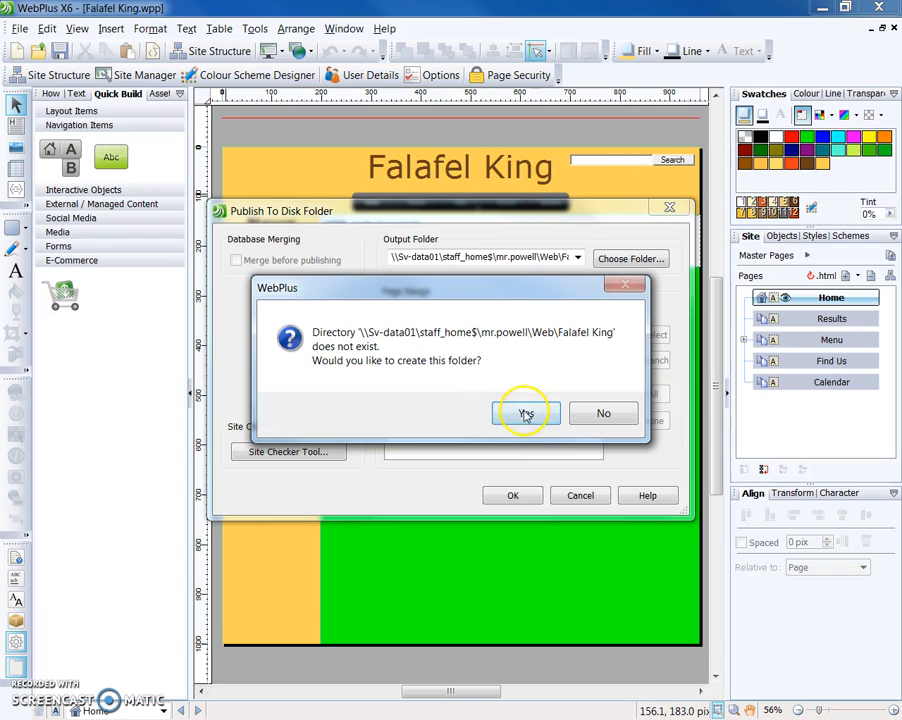
{"action": "left_click", "coordinate": [524, 413]}
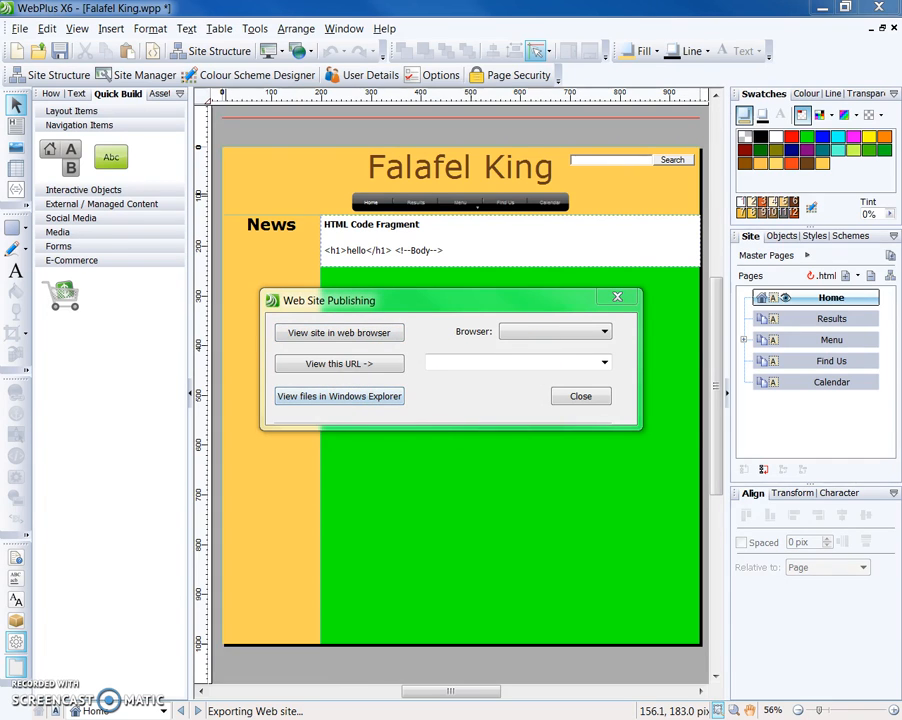
{"action": "left_click", "coordinate": [339, 396]}
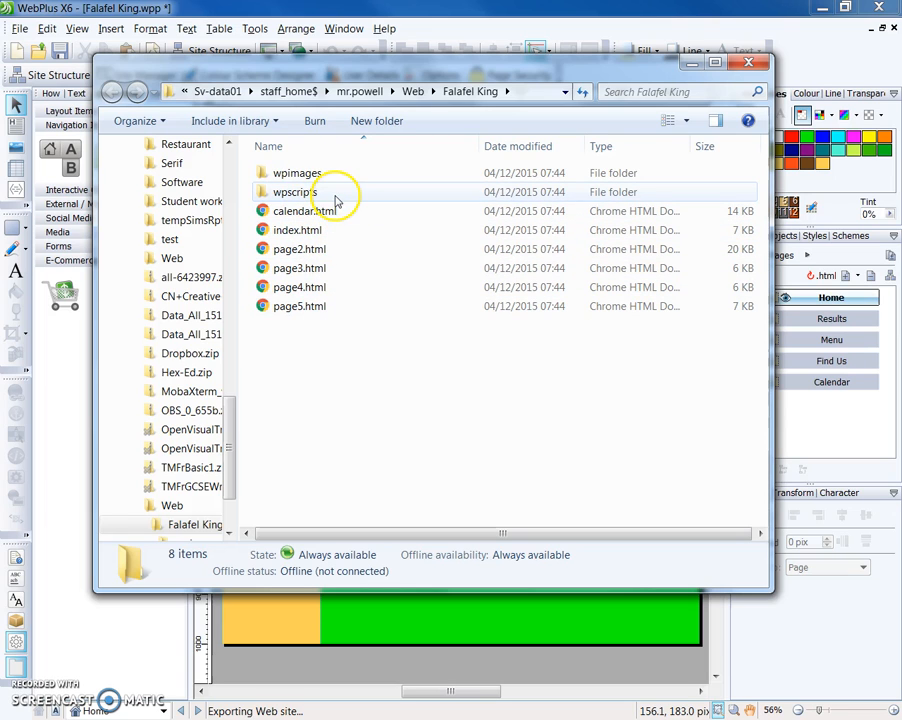
- Browse the published files and move up to the Web folder holding Falafel King
{"action": "double_click", "coordinate": [296, 172]}
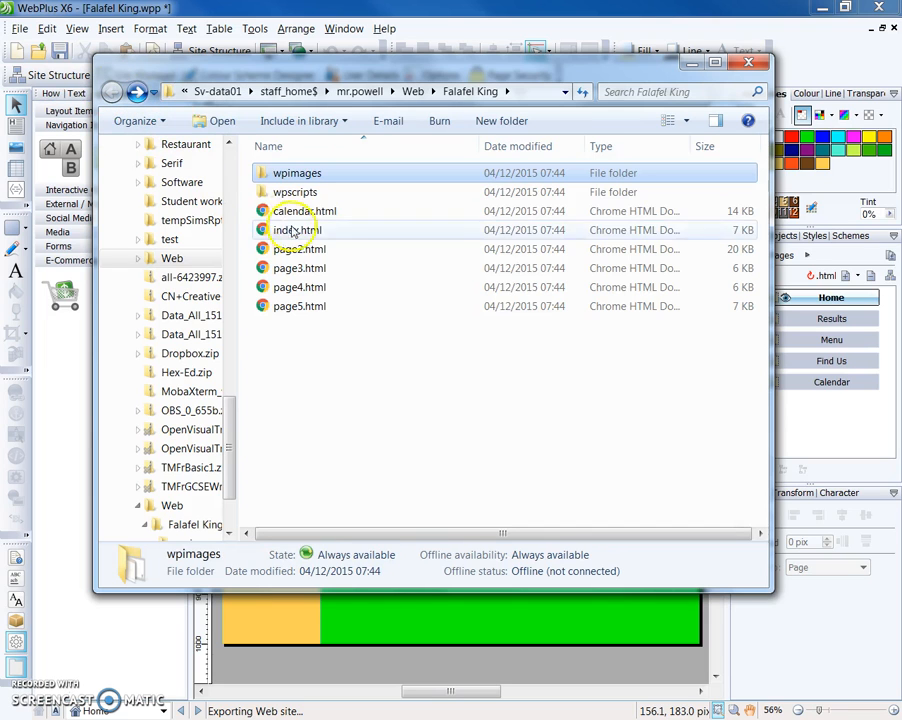
{"action": "double_click", "coordinate": [294, 191]}
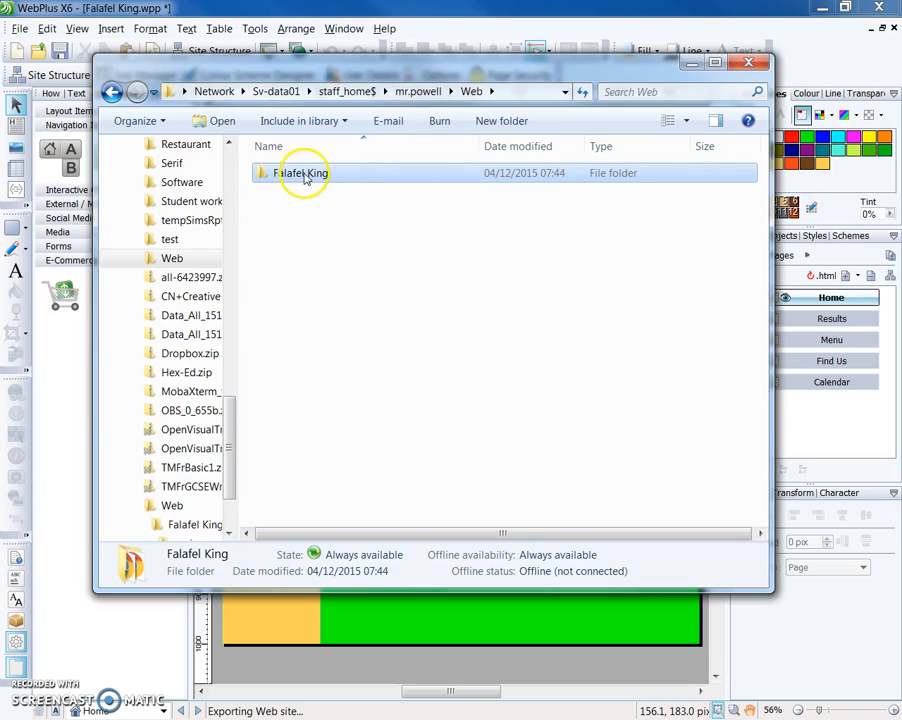
{"action": "mouse_move", "coordinate": [347, 183]}
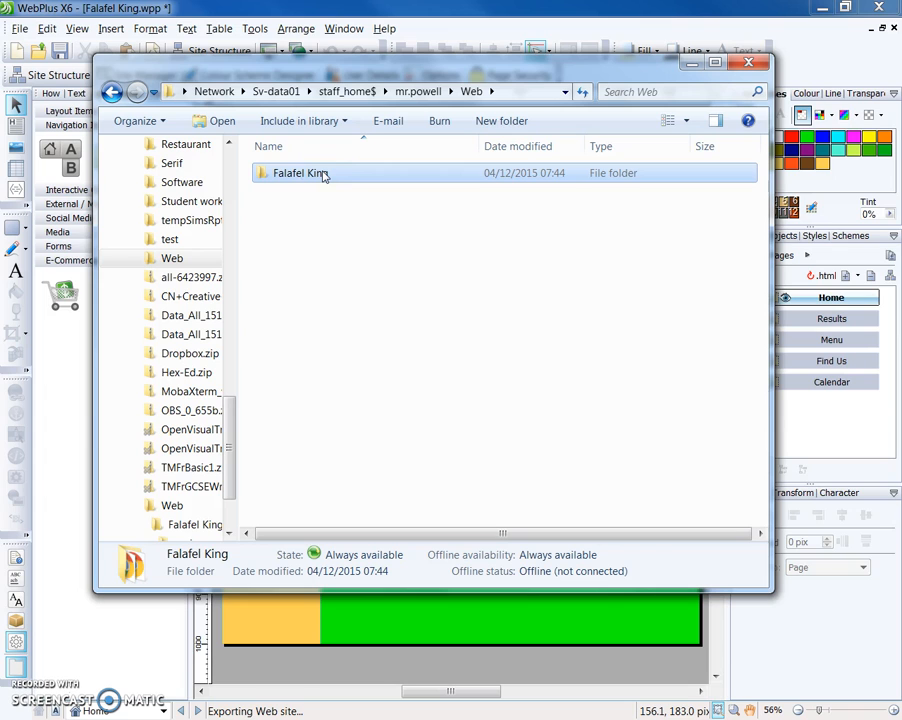
- Check Falafel King's properties (13 files, 2 folders), then reopen its context menu
{"action": "right_click", "coordinate": [300, 173]}
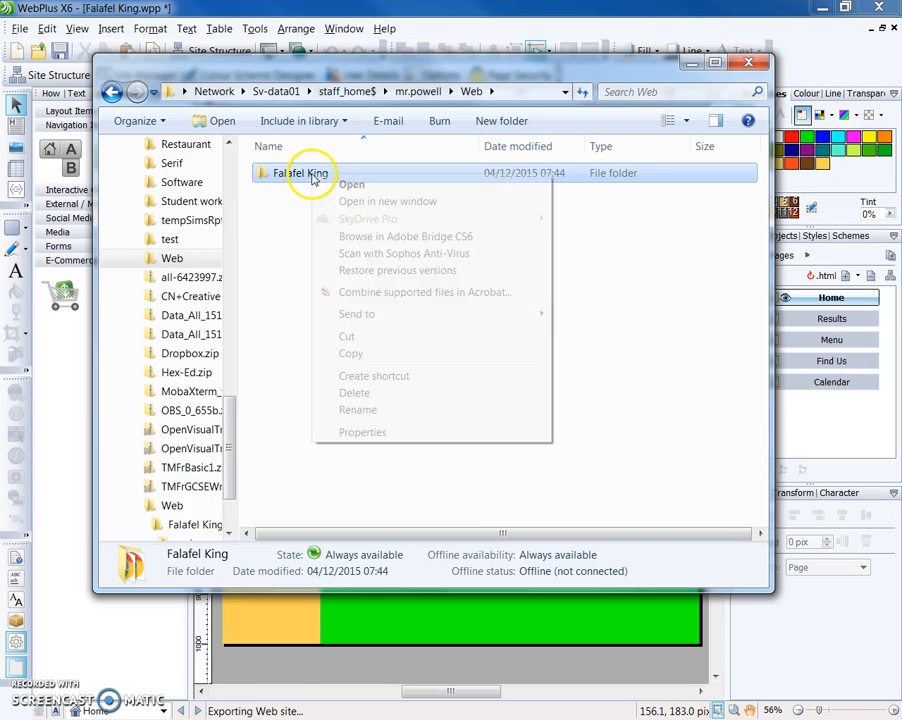
{"action": "left_click", "coordinate": [362, 432]}
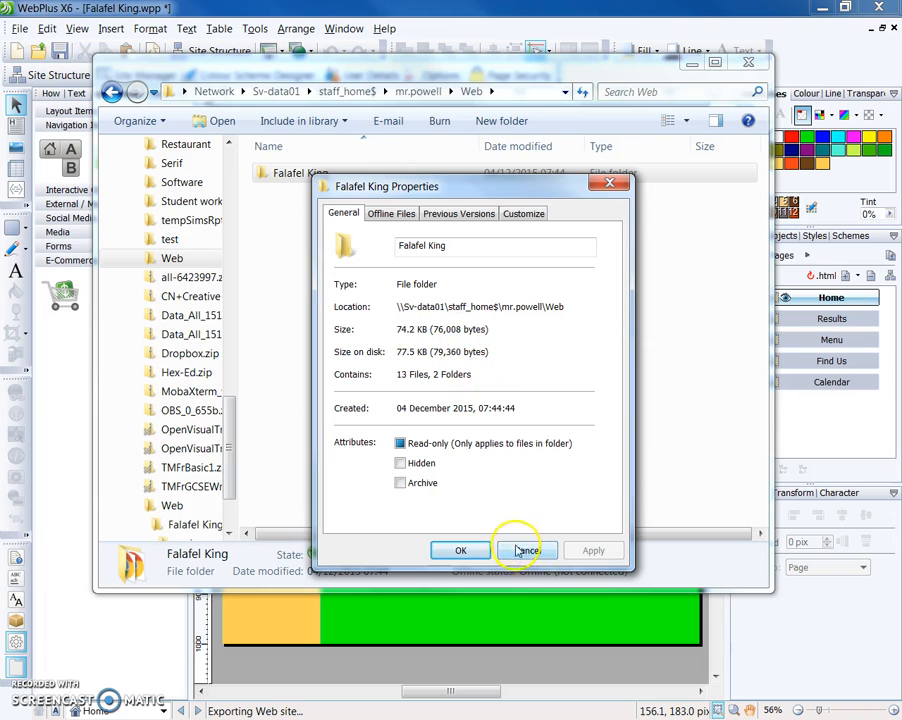
{"action": "right_click", "coordinate": [300, 172]}
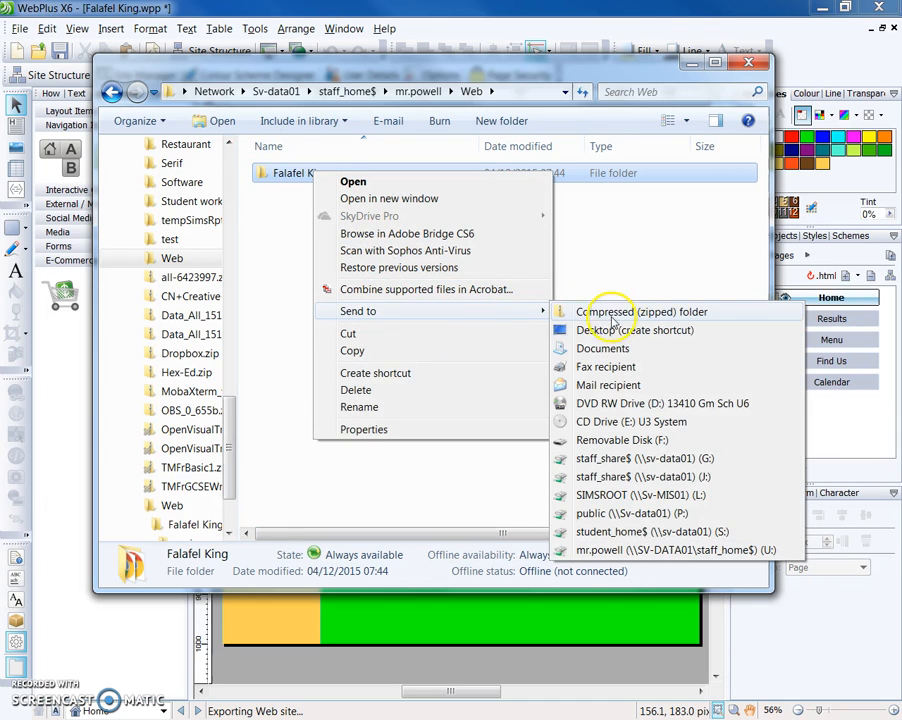
- Send Falafel King to a compressed folder, creating Falafel King.zip (about 20 KB)
{"action": "left_click", "coordinate": [619, 311]}
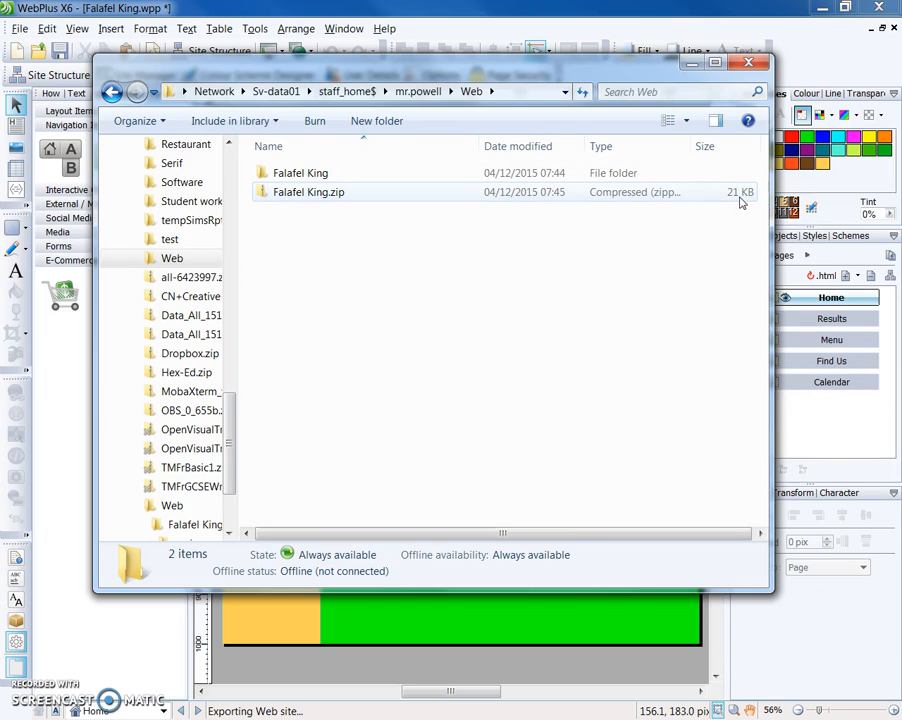
{"action": "left_click", "coordinate": [308, 192]}
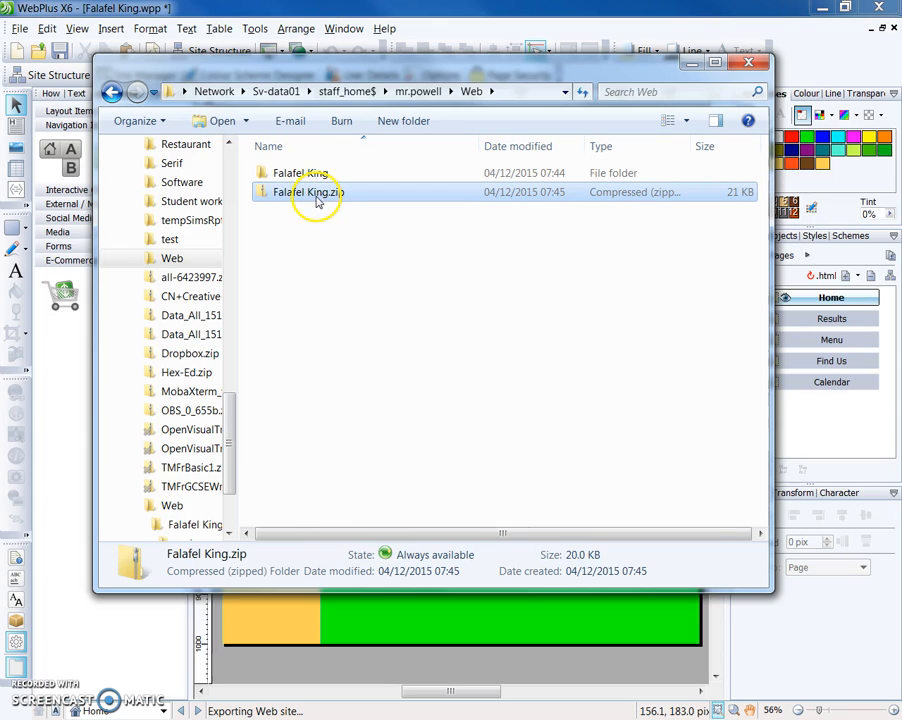
{"action": "mouse_move", "coordinate": [344, 207]}
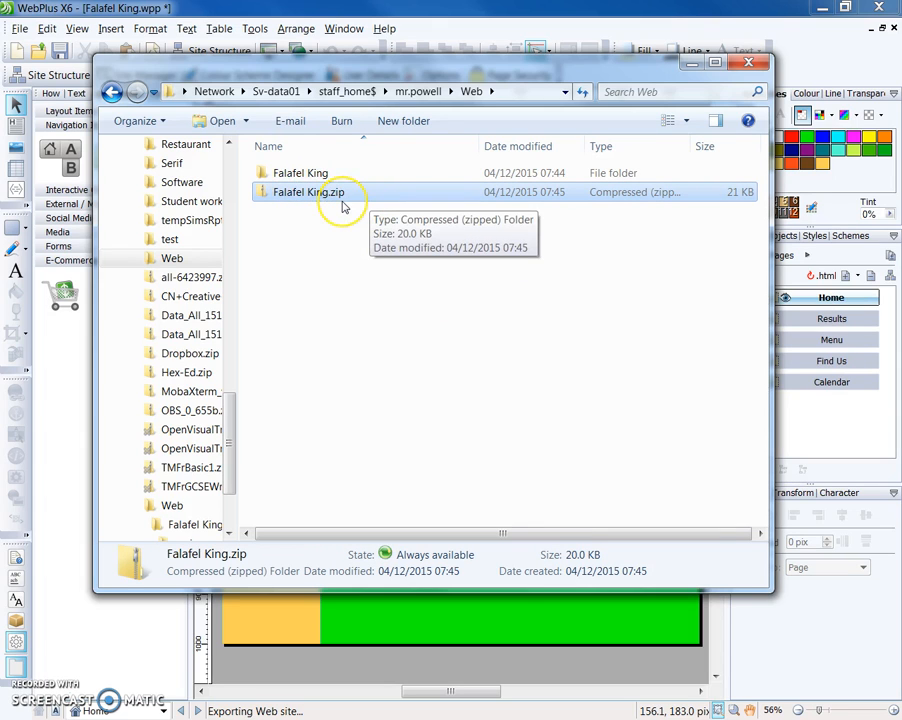